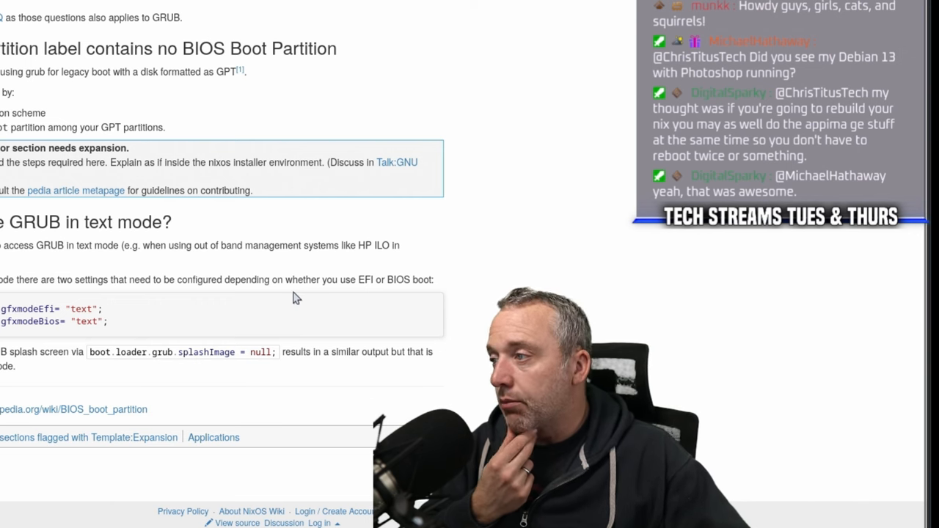
{"action": "mouse_move", "coordinate": [307, 299]}
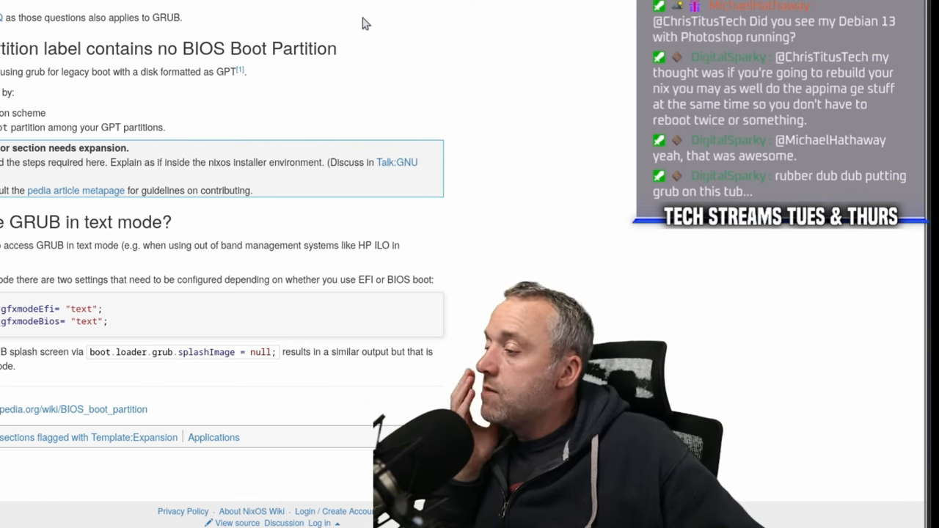
{"action": "mouse_move", "coordinate": [321, 19]}
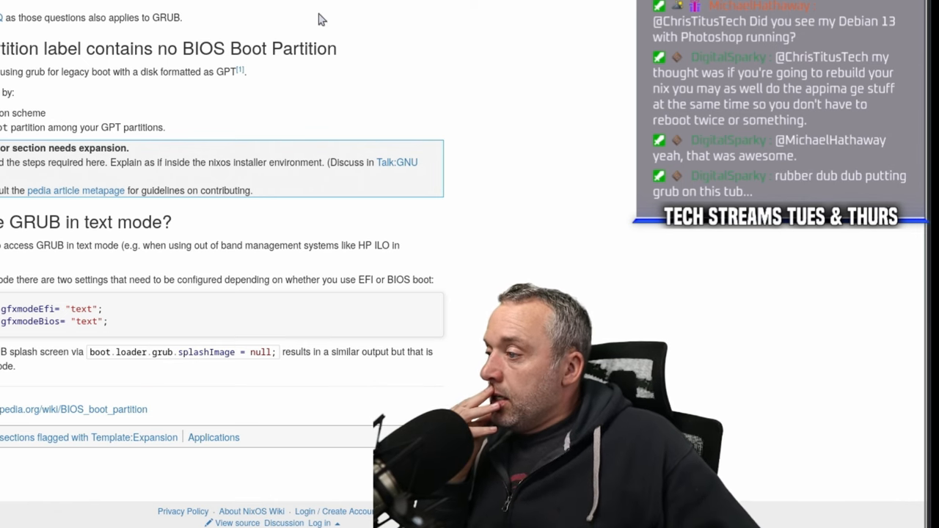
{"action": "mouse_move", "coordinate": [246, 130]}
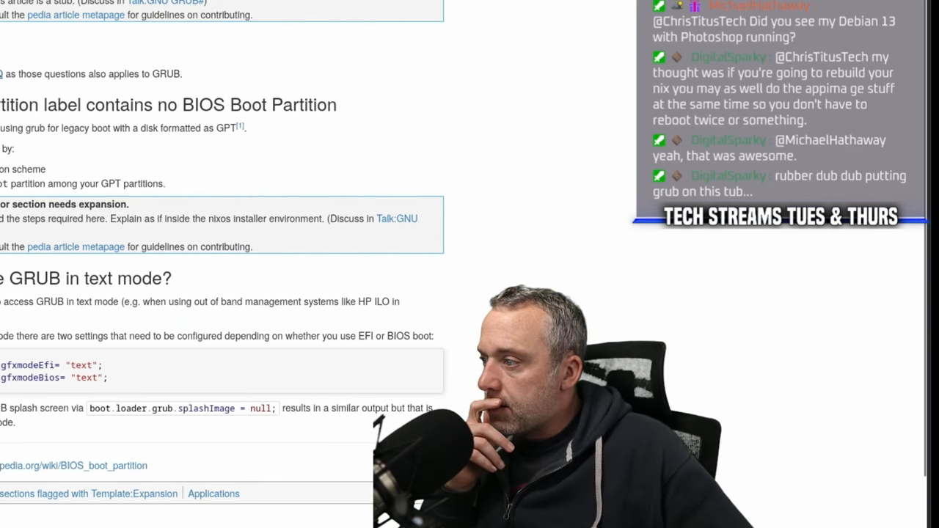
Step: Scroll the Bootloader page to the kernels/initrd section and the start of Troubleshooting
{"action": "scroll", "scroll_direction": "down", "scroll_amount": 3}
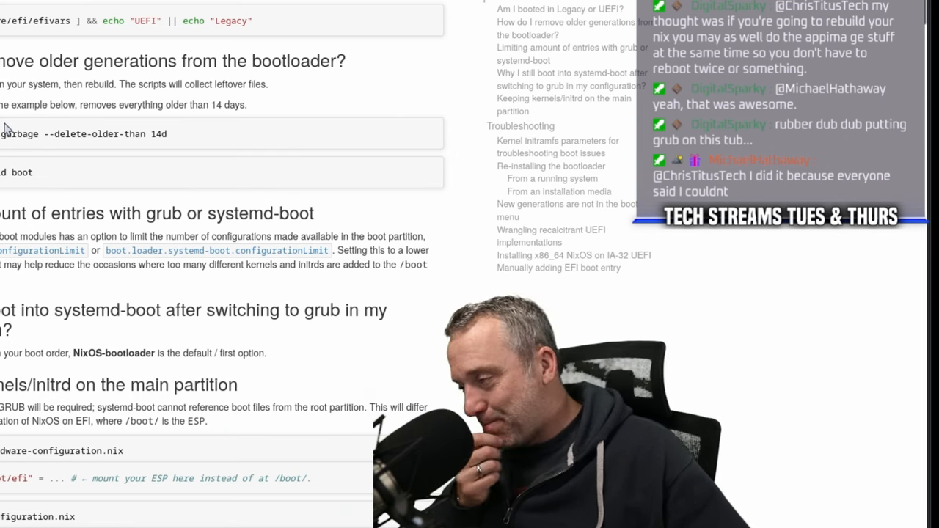
{"action": "scroll", "scroll_direction": "down", "scroll_amount": 3}
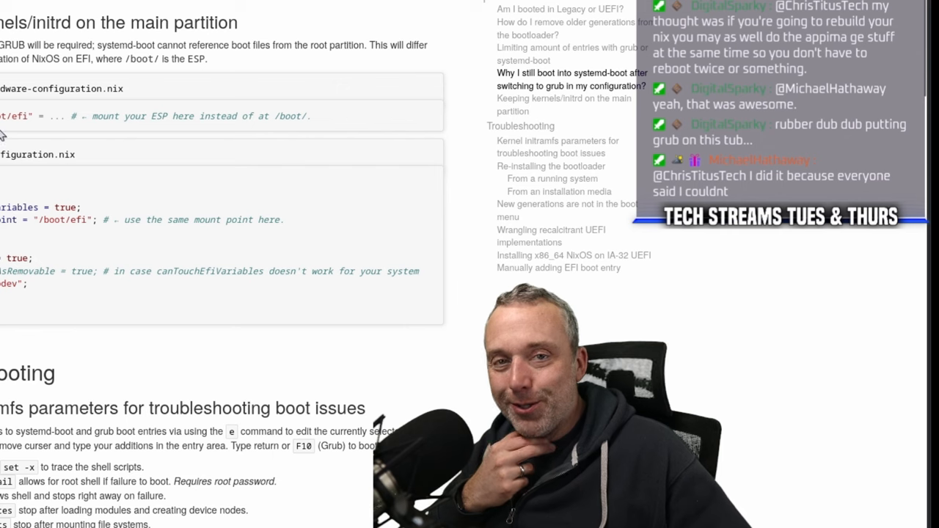
{"action": "scroll", "scroll_direction": "down", "scroll_amount": 3}
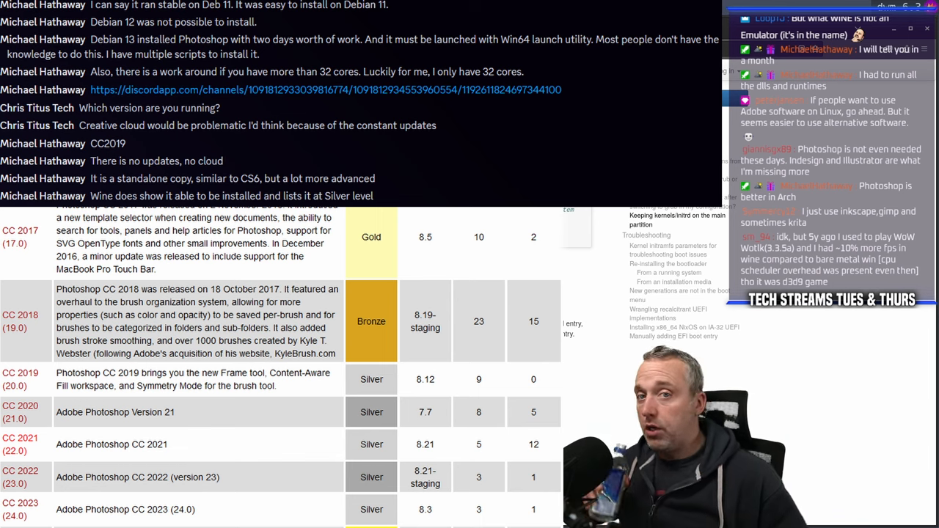
{"action": "left_click", "coordinate": [190, 28]}
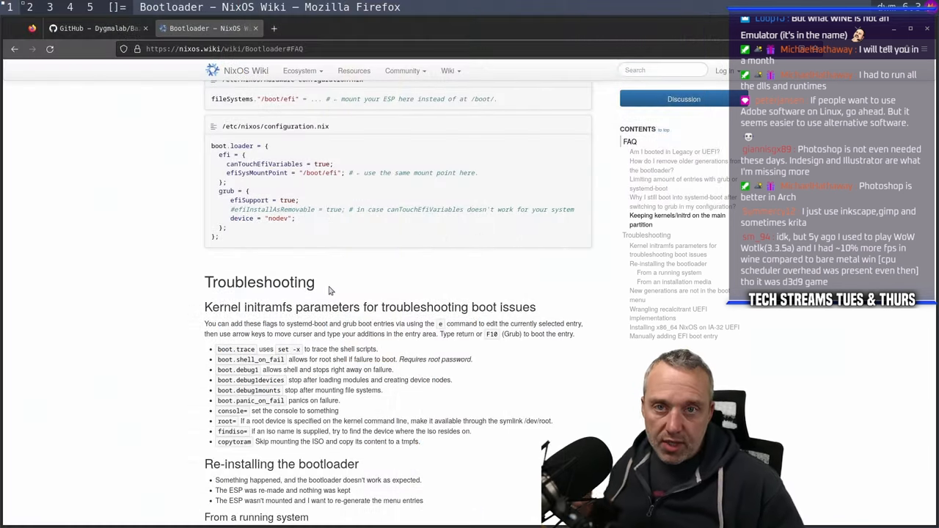